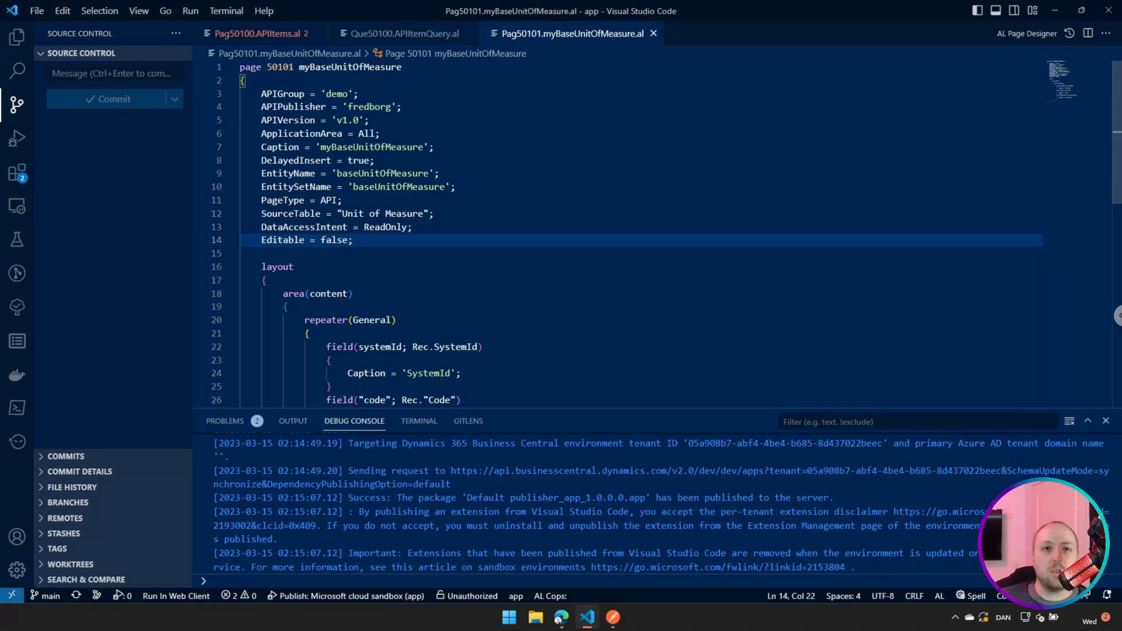
Review the currently open AL file before moving to the API Items page
{"action": "left_click", "coordinate": [352, 240]}
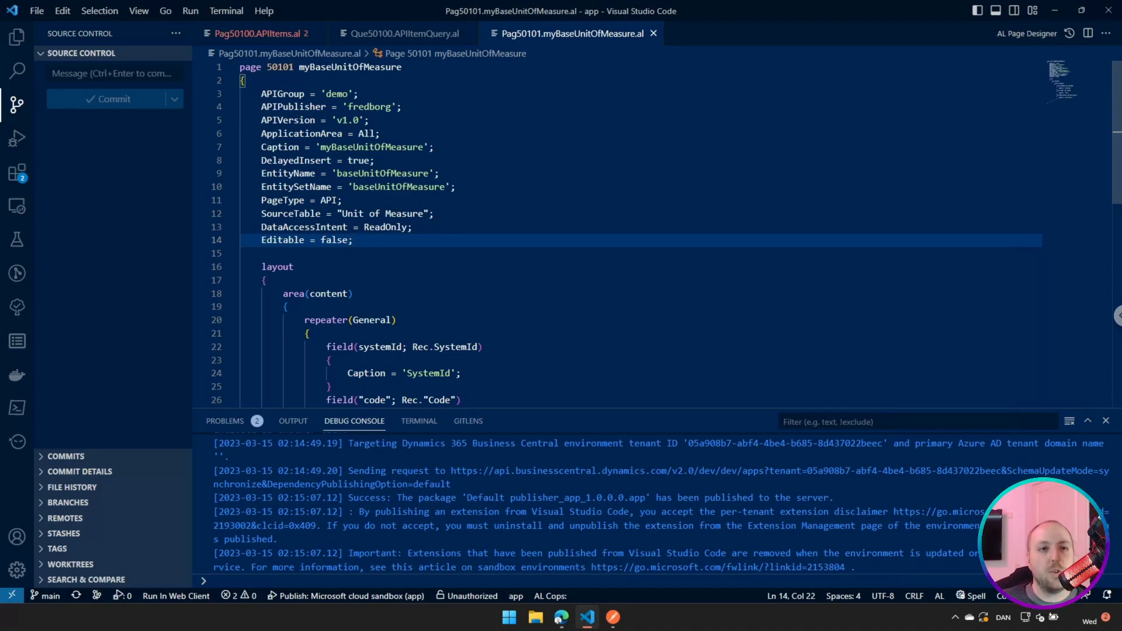
{"action": "left_click", "coordinate": [352, 240]}
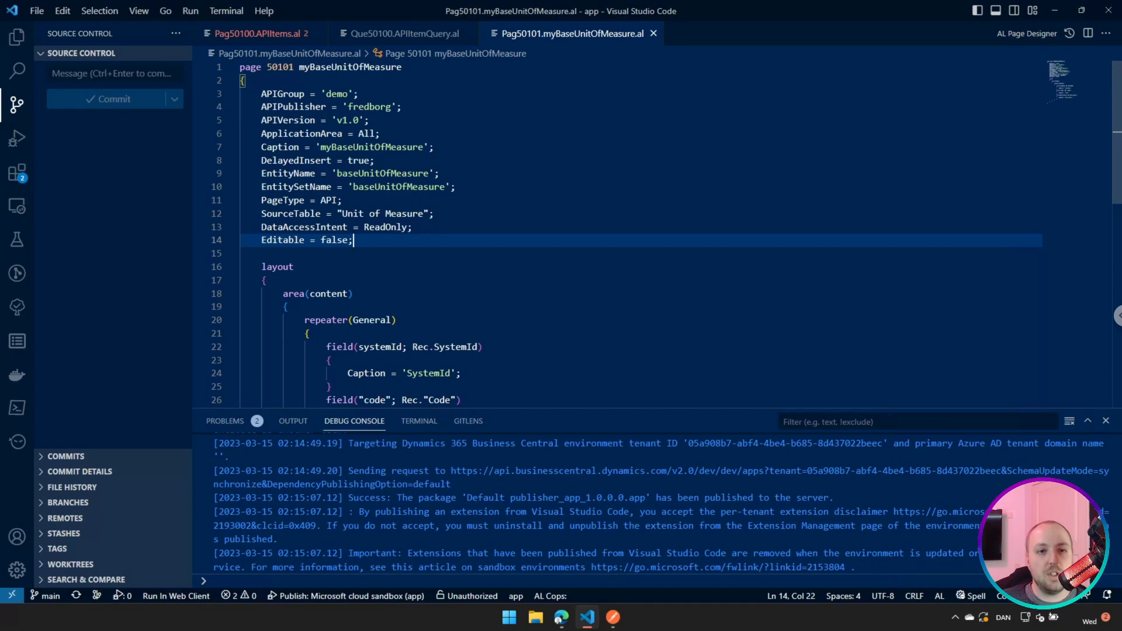
{"action": "left_click", "coordinate": [266, 280]}
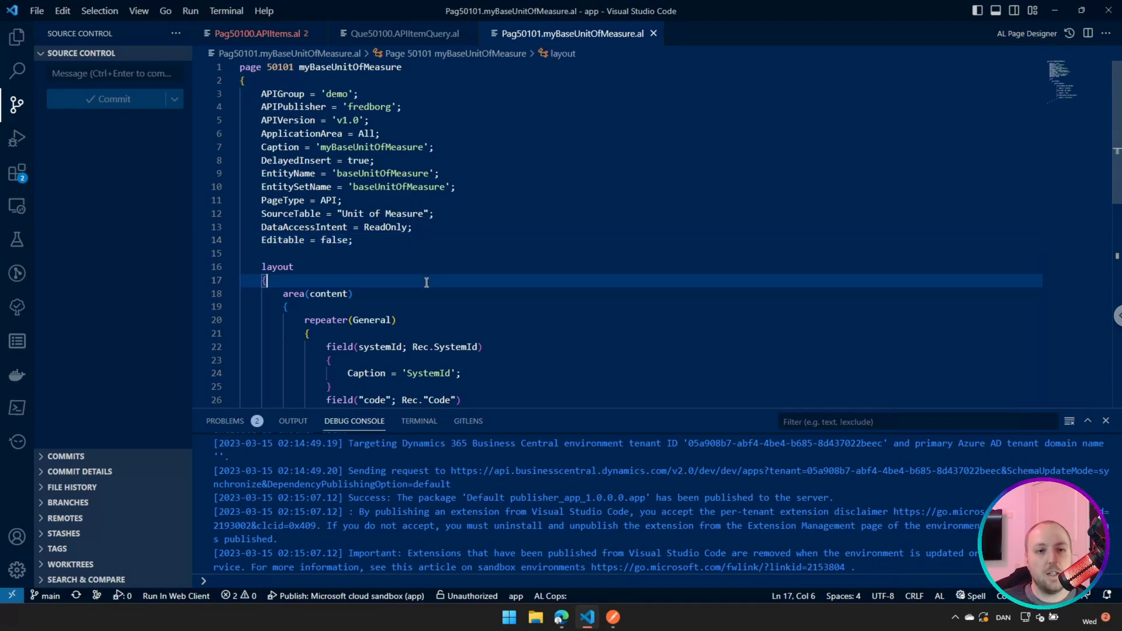
{"action": "scroll", "scroll_direction": "down", "scroll_amount": 3}
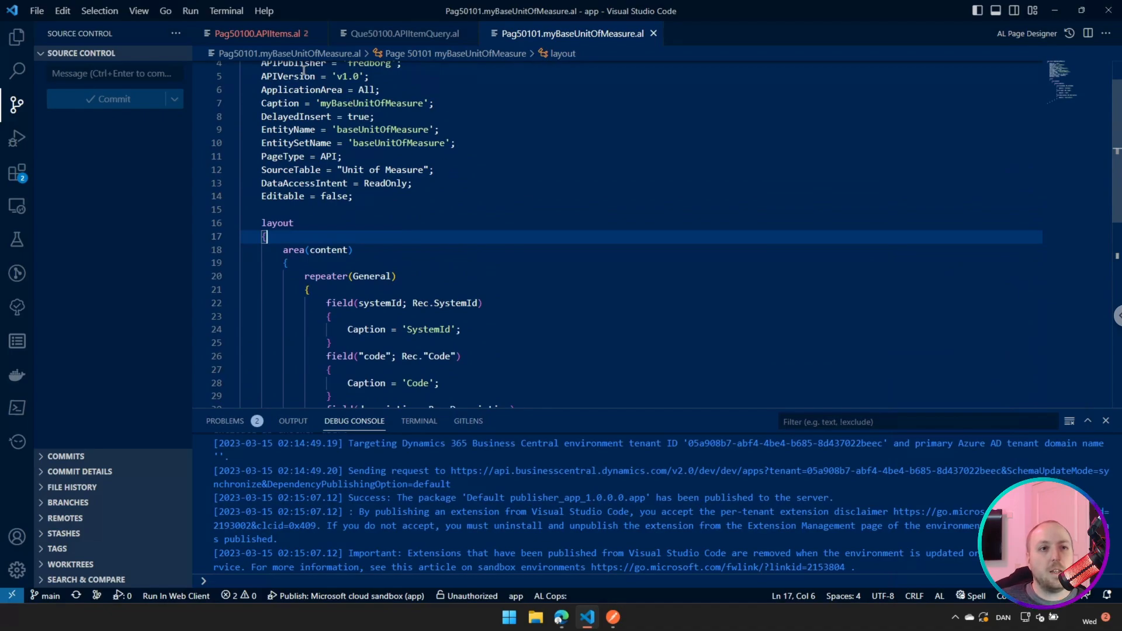
Show the API Items page's myBaseUnitOfMeasure part with its Base Unit of Measure SubPageLink
{"action": "left_click", "coordinate": [254, 33]}
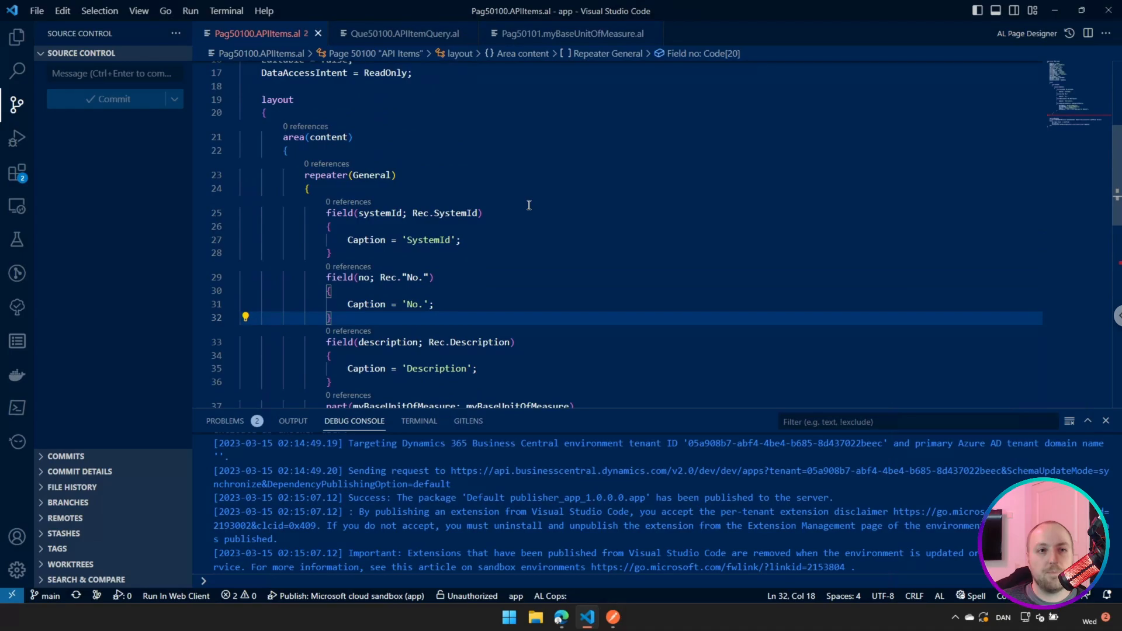
{"action": "scroll", "scroll_direction": "up", "scroll_amount": 3}
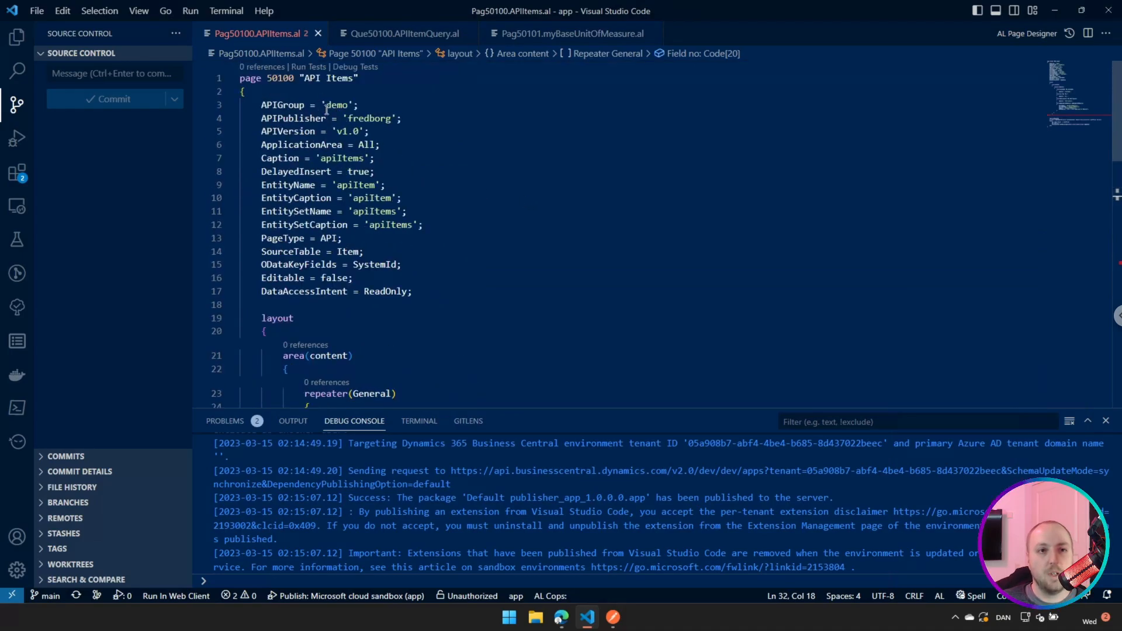
{"action": "scroll", "scroll_direction": "down", "scroll_amount": 3}
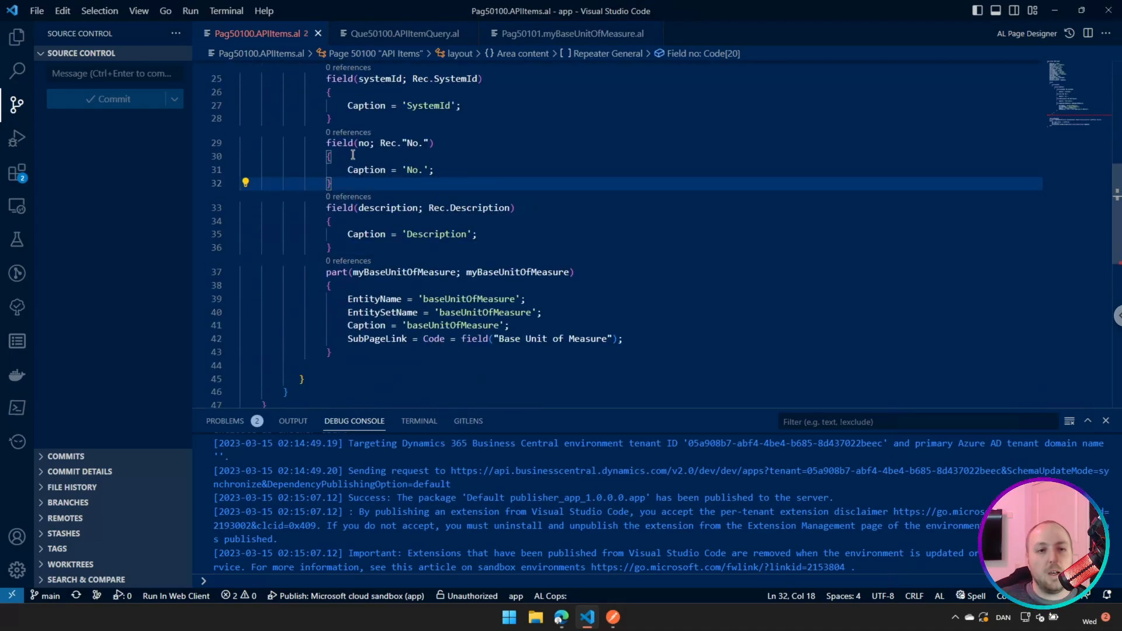
{"action": "mouse_move", "coordinate": [336, 273]}
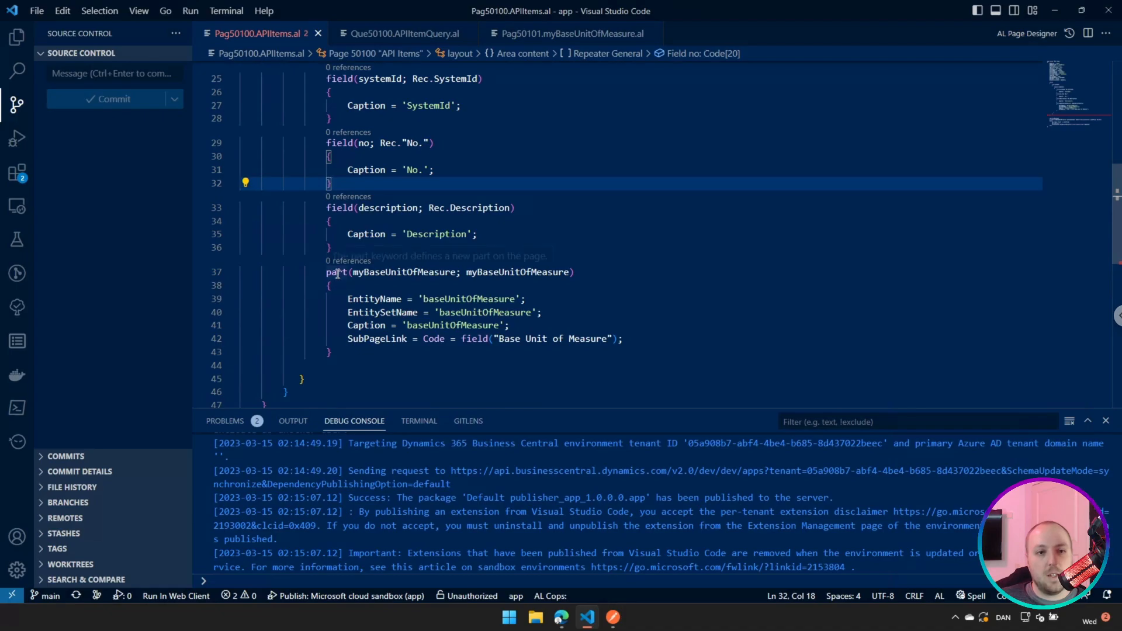
{"action": "mouse_move", "coordinate": [336, 272]}
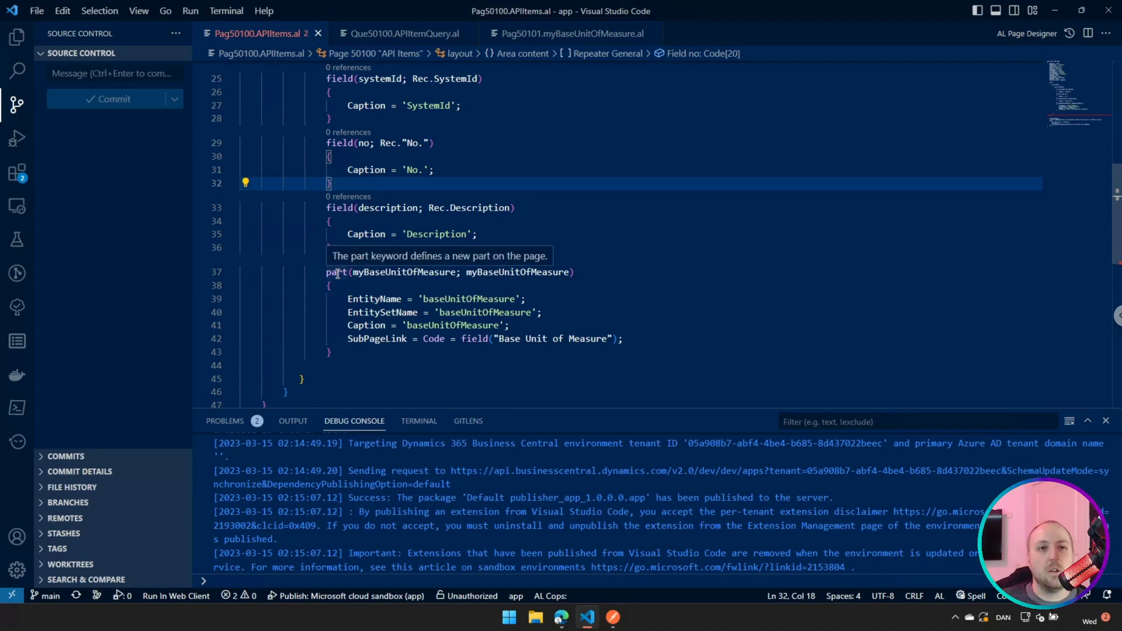
{"action": "mouse_move", "coordinate": [505, 290]}
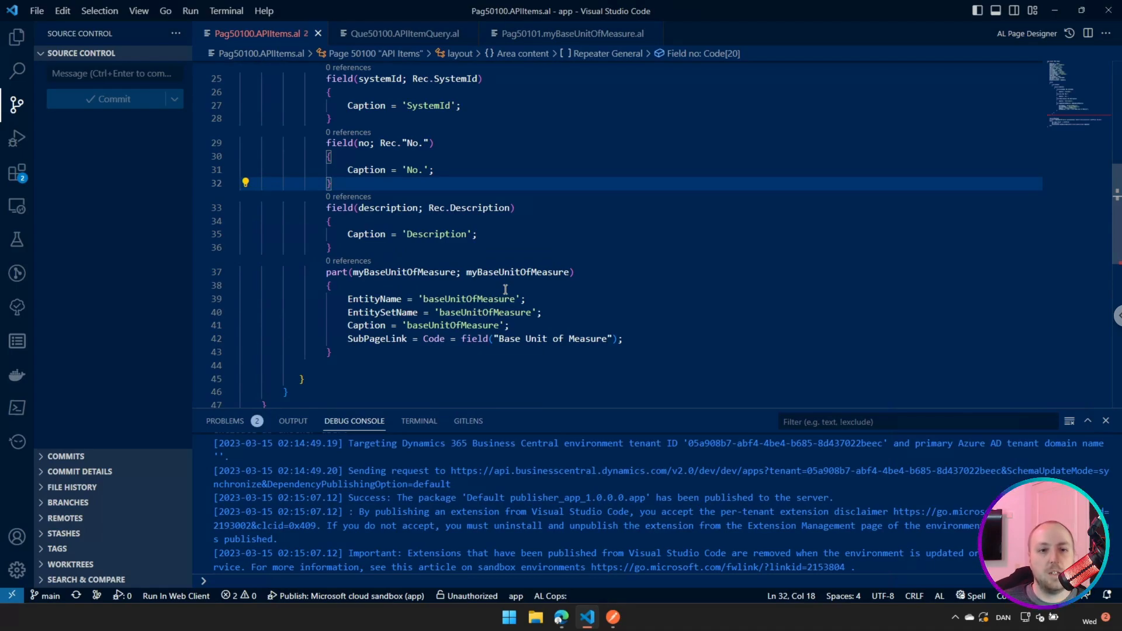
{"action": "mouse_move", "coordinate": [375, 298]}
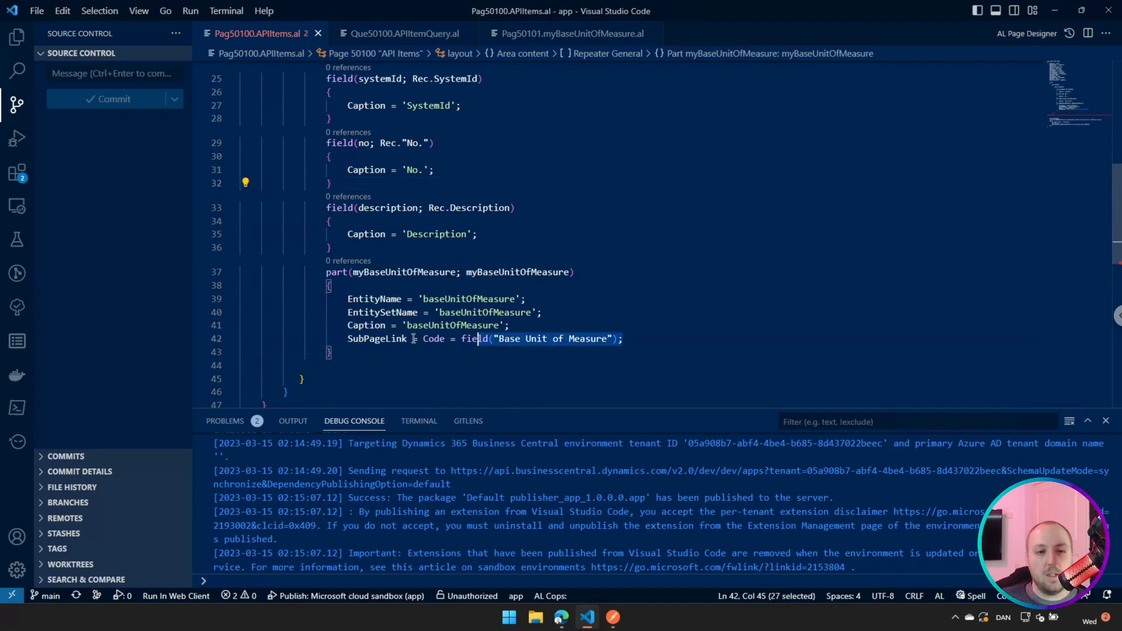
{"action": "left_click", "coordinate": [543, 312]}
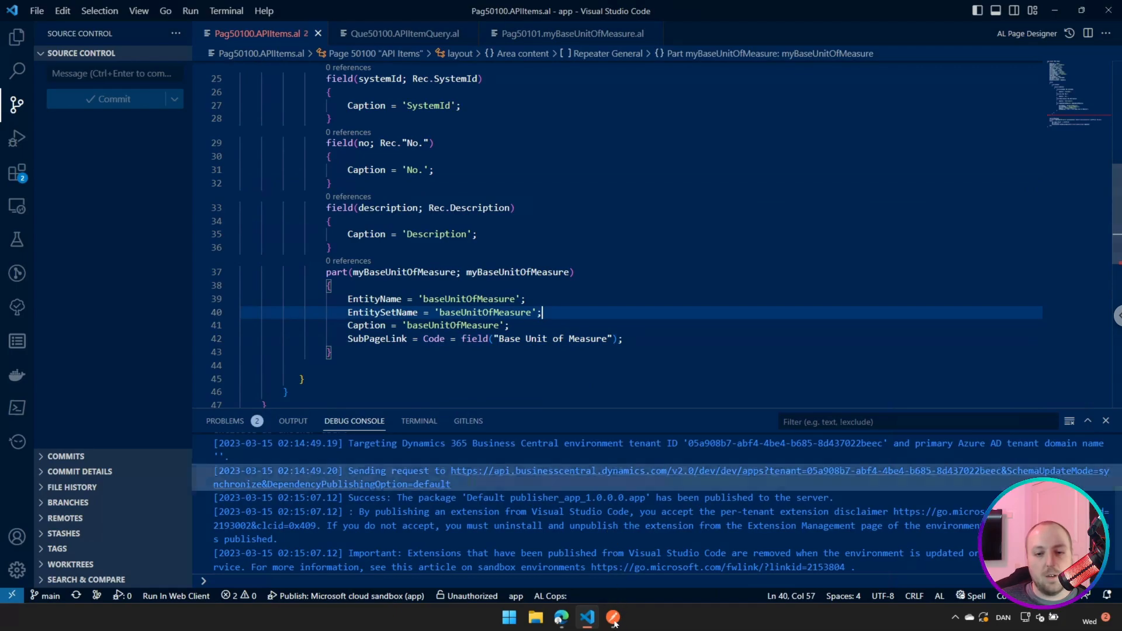
{"action": "left_click", "coordinate": [612, 617]}
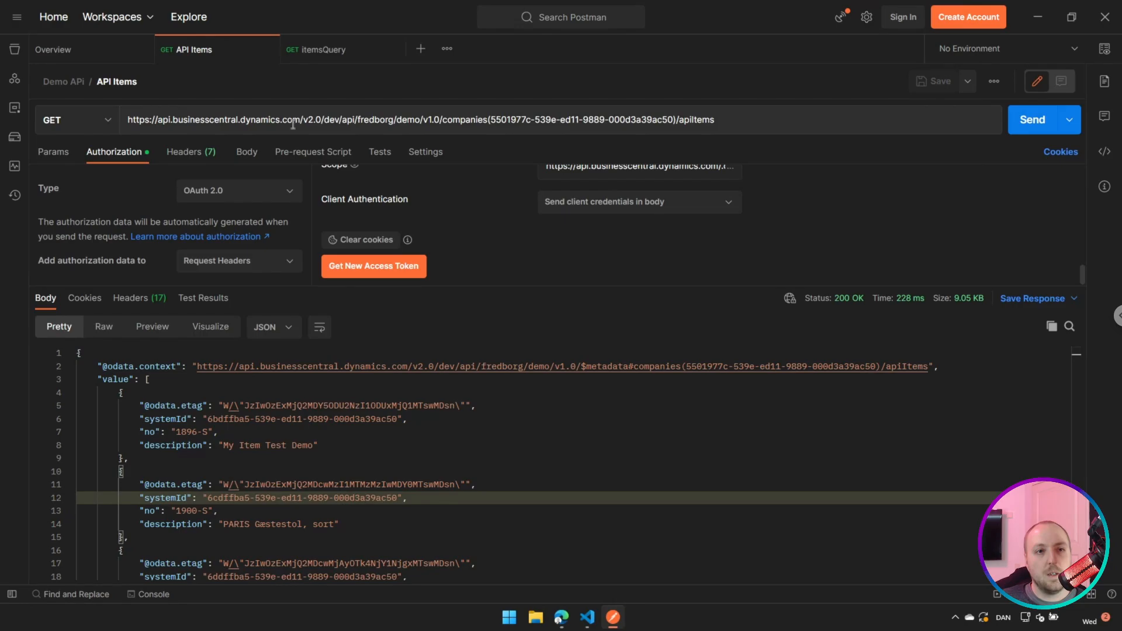
Send the apiItems request with ?$expand=baseUnitOfMeasure and view the nested unit data (code STK)
{"action": "triple_click", "coordinate": [419, 119]}
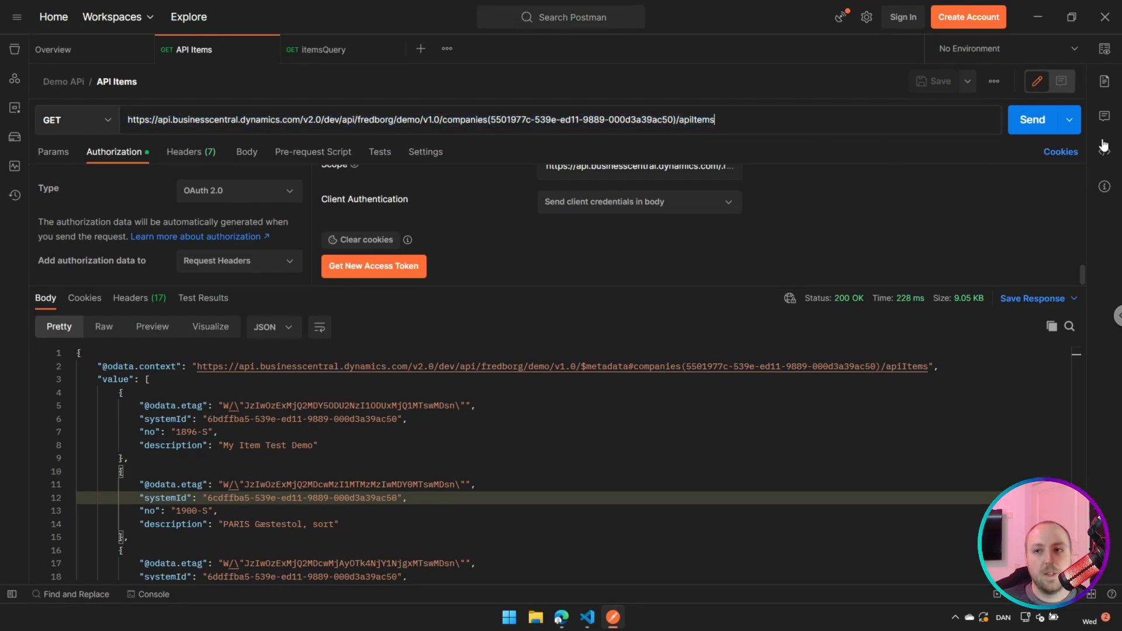
{"action": "left_click", "coordinate": [1032, 119]}
{"action": "type", "text": "?$expand=baseUnitOfMeasure"}
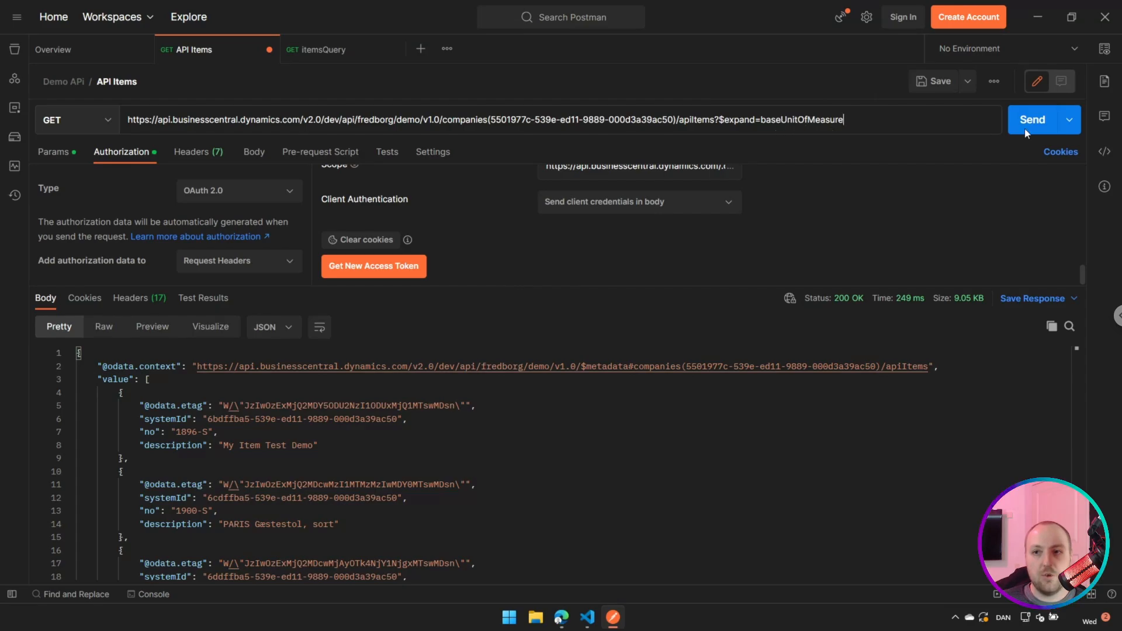
{"action": "left_click", "coordinate": [1032, 120]}
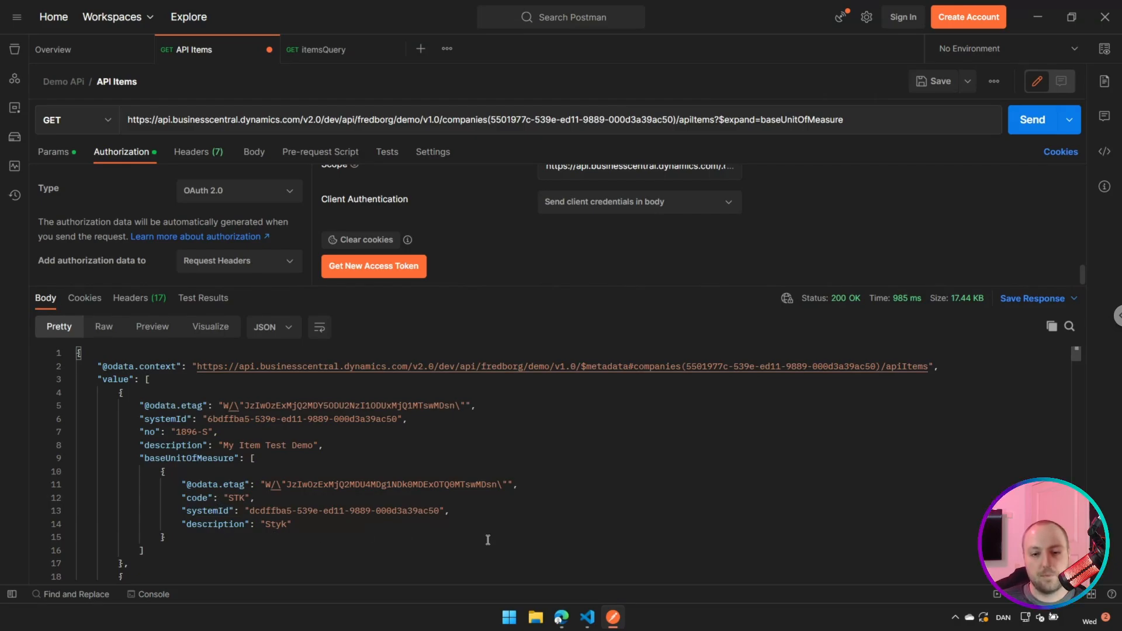
{"action": "mouse_move", "coordinate": [588, 616]}
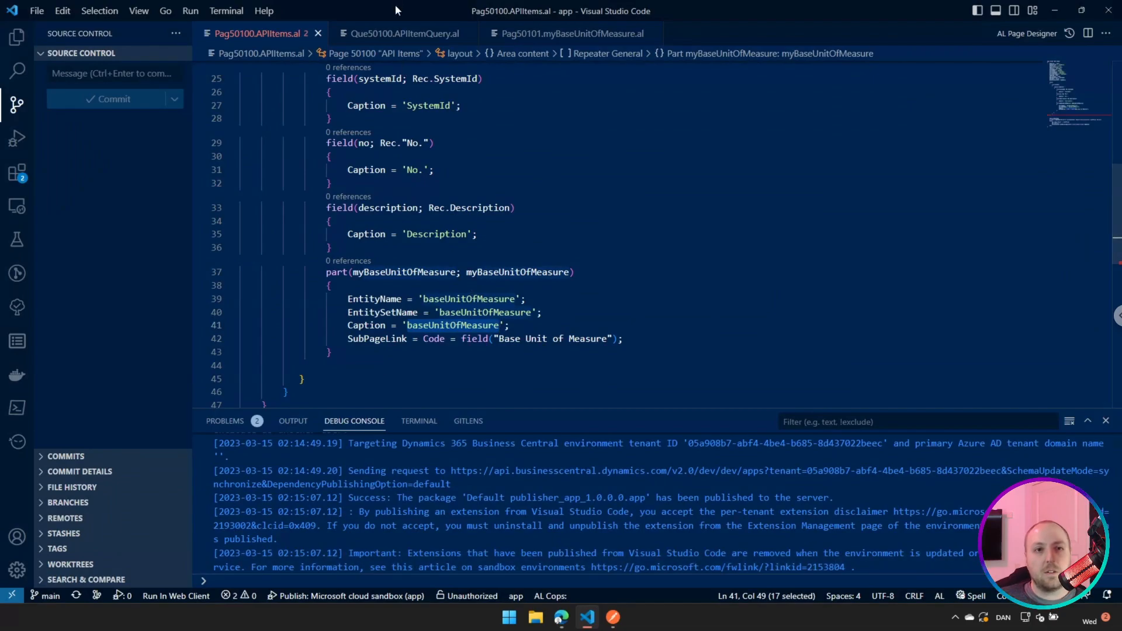
Review Que50100.APIItemQuery.al's nested Unit of Measure data item, then bring Postman forward
{"action": "left_click", "coordinate": [404, 33]}
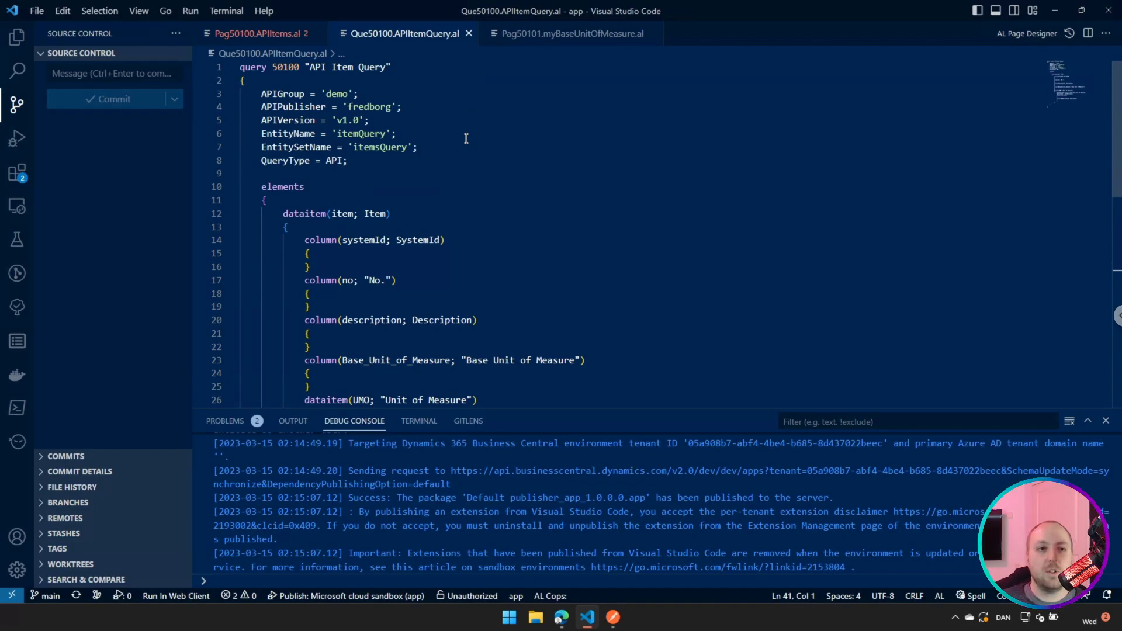
{"action": "left_click", "coordinate": [333, 161]}
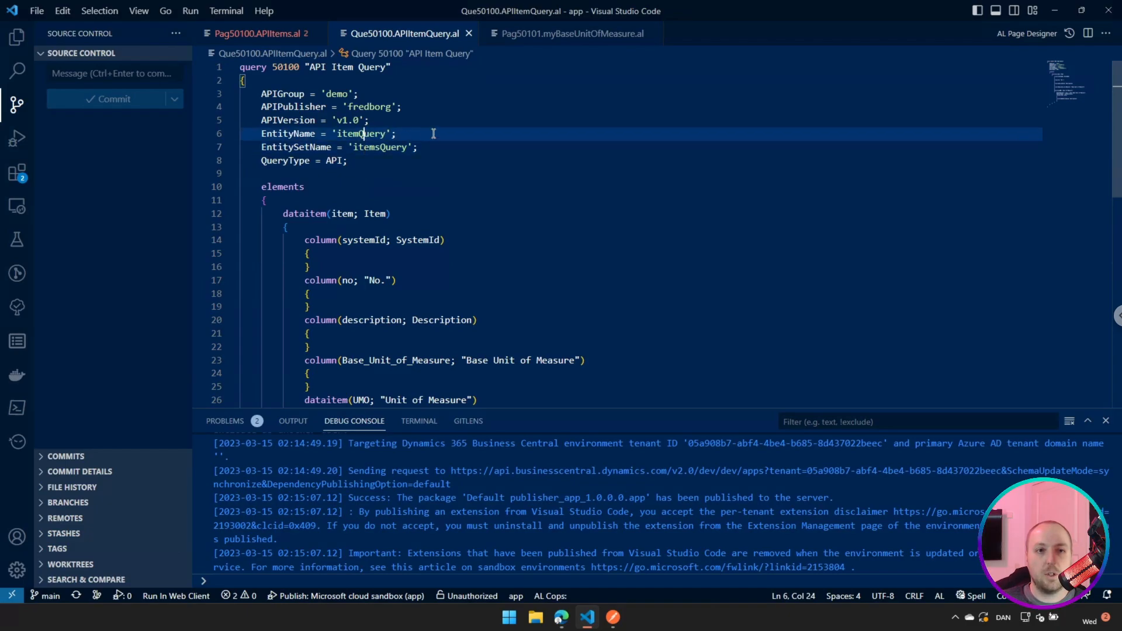
{"action": "scroll", "scroll_direction": "down", "scroll_amount": 3}
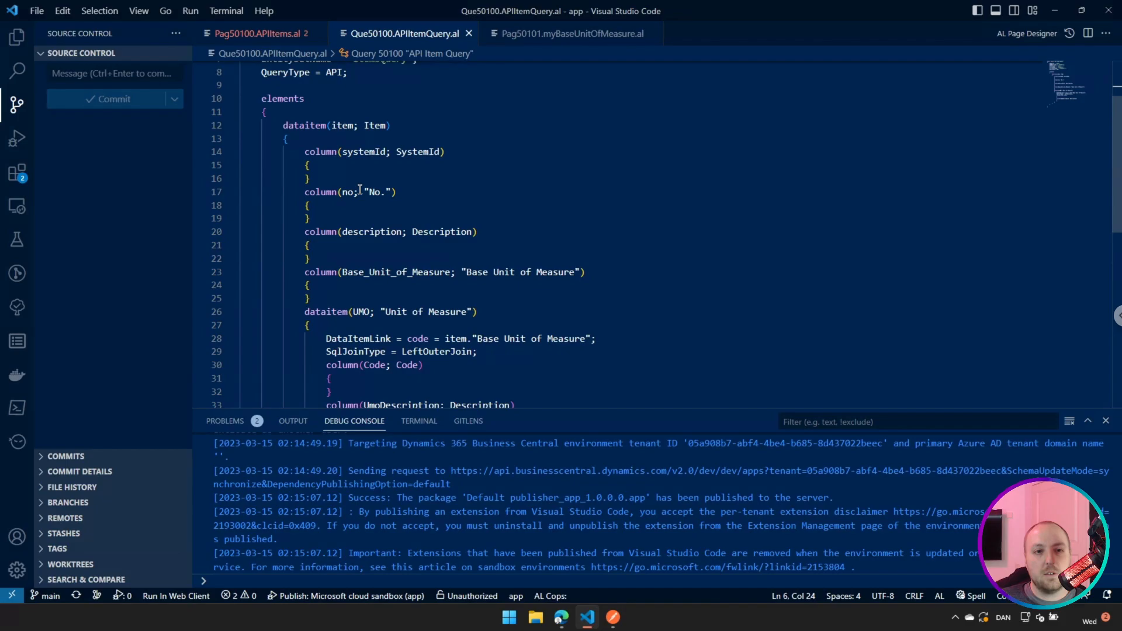
{"action": "scroll", "scroll_direction": "down", "scroll_amount": 3}
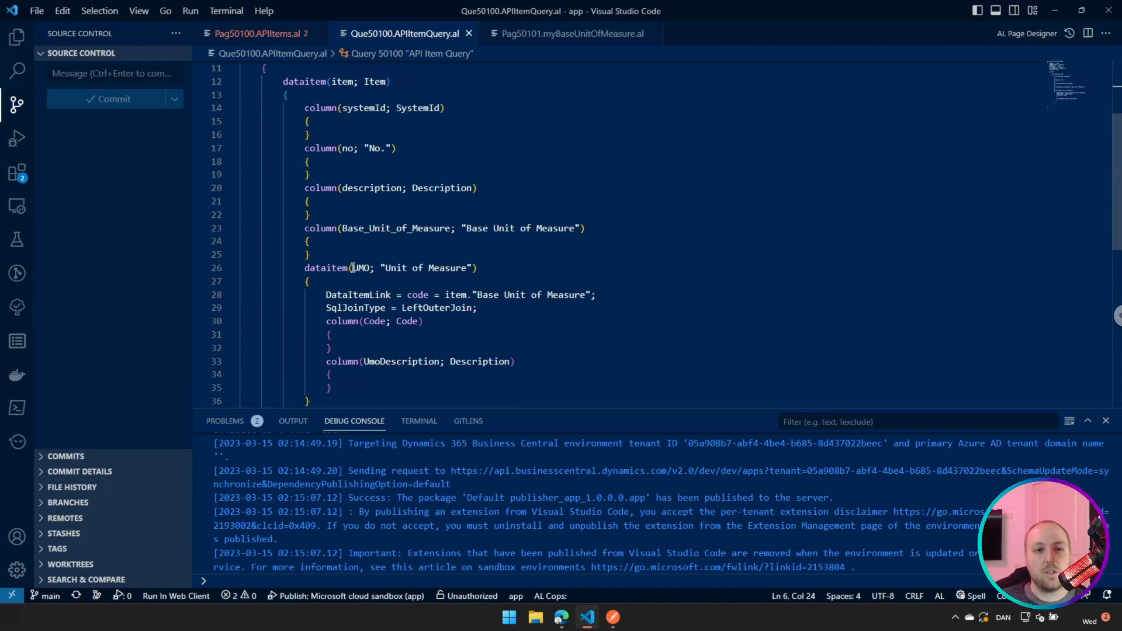
{"action": "mouse_move", "coordinate": [361, 280]}
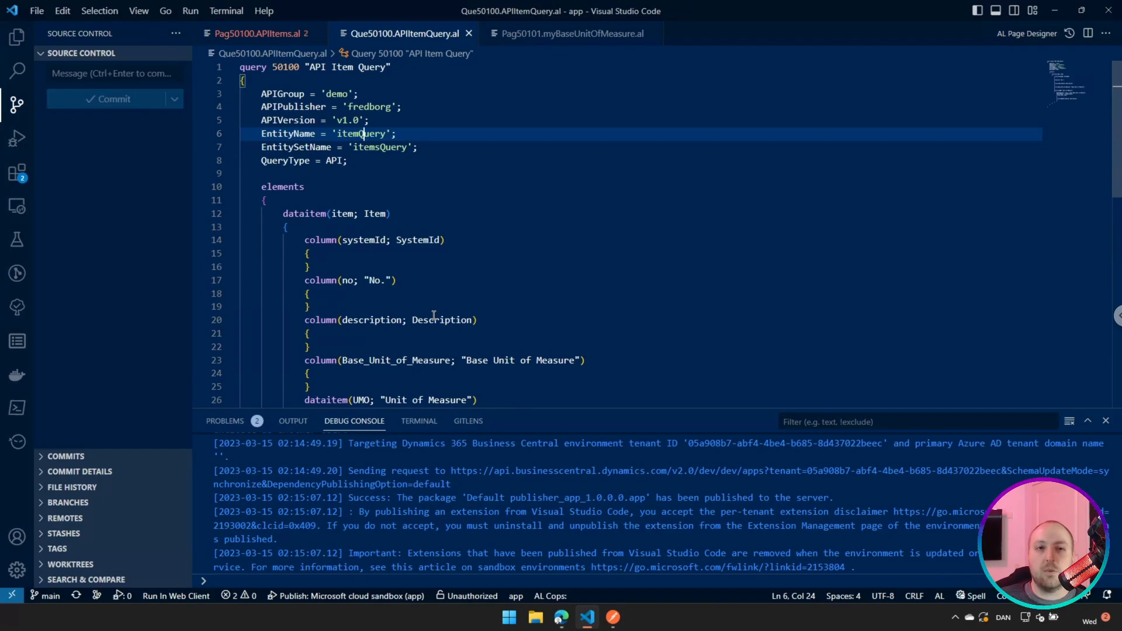
{"action": "mouse_move", "coordinate": [678, 283]}
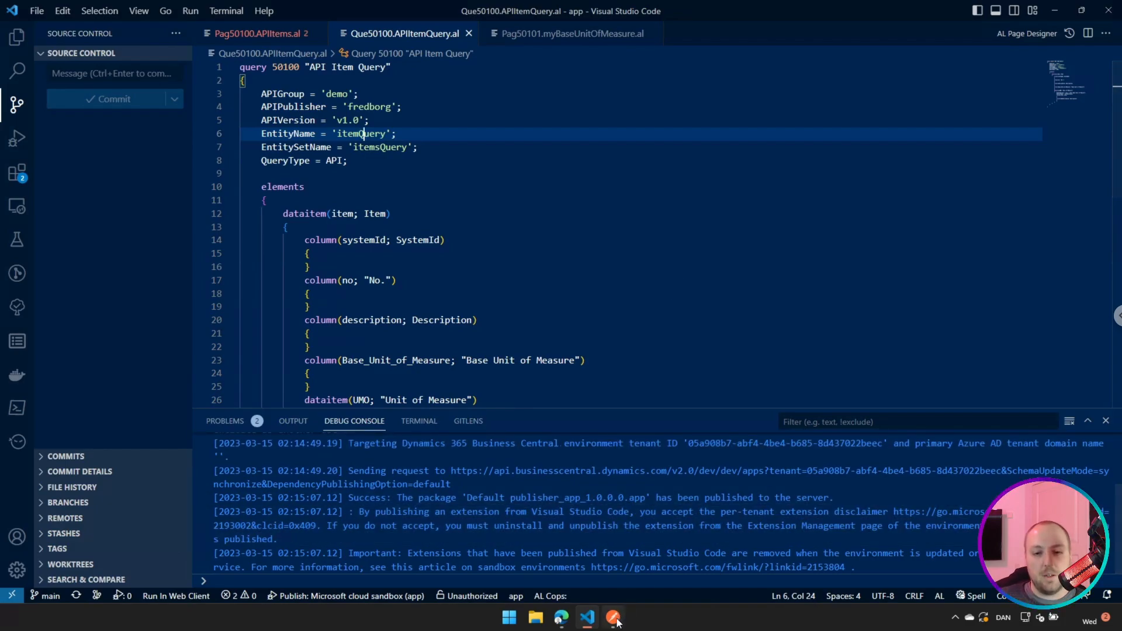
{"action": "left_click", "coordinate": [611, 618]}
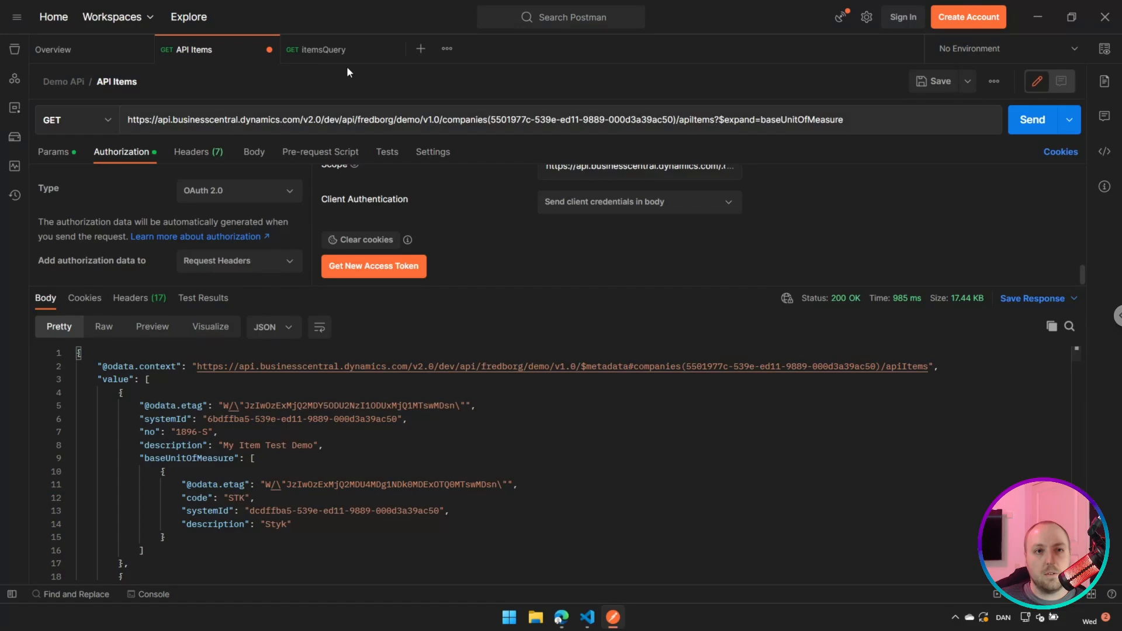
Authorize the itemsQuery request with the Demo token and resend it, returning code and umoDescription rows
{"action": "left_click", "coordinate": [323, 49]}
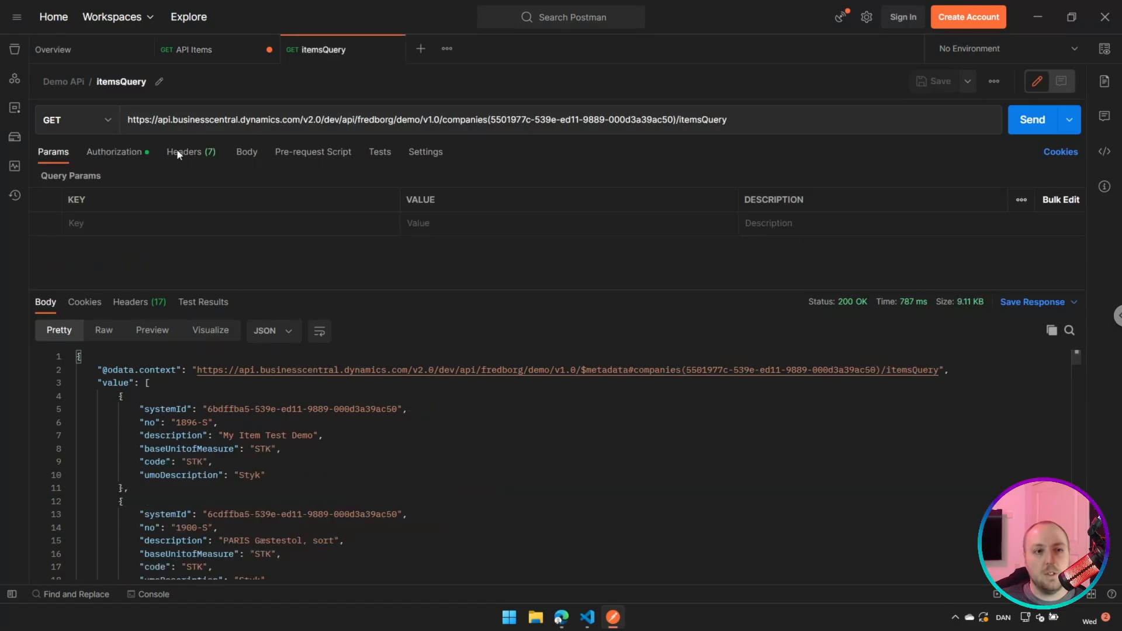
{"action": "left_click", "coordinate": [114, 152]}
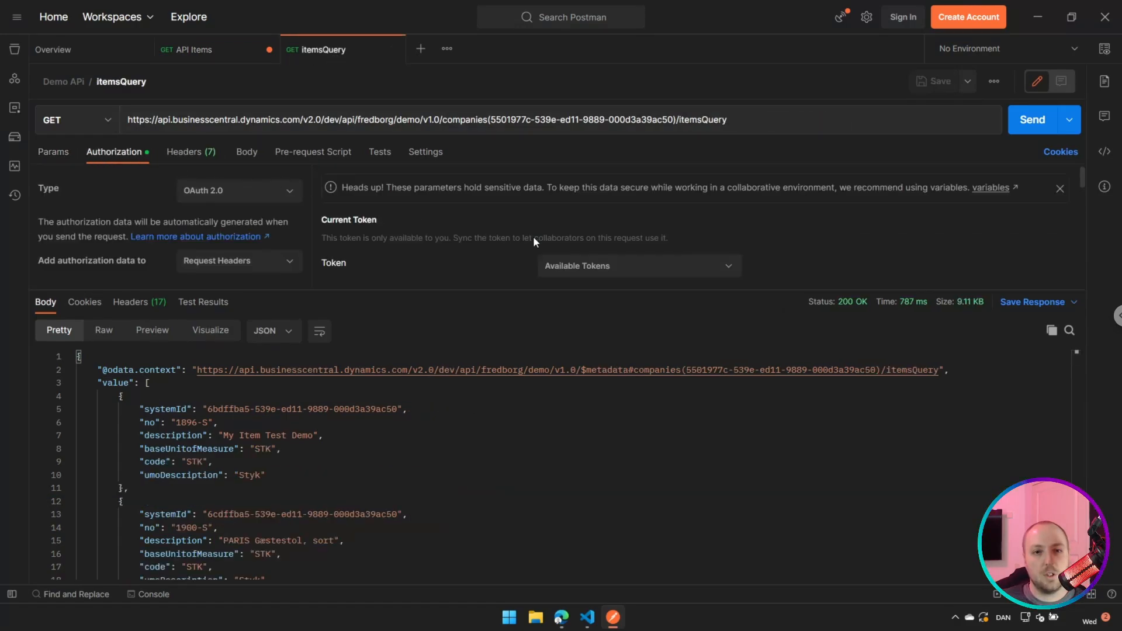
{"action": "left_click", "coordinate": [637, 265]}
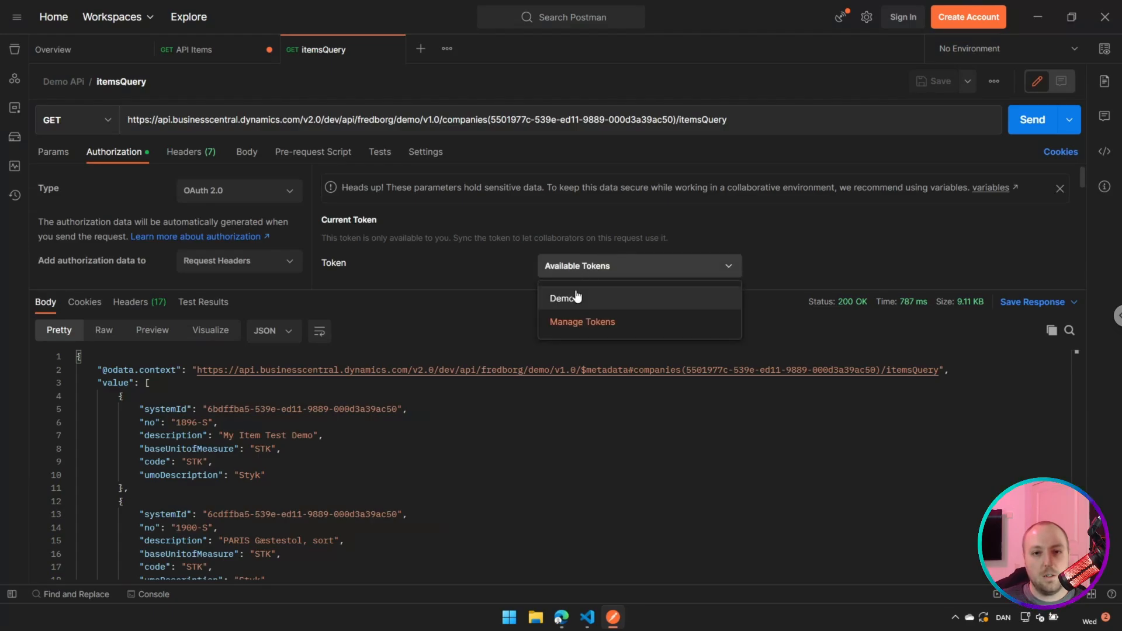
{"action": "left_click", "coordinate": [565, 298]}
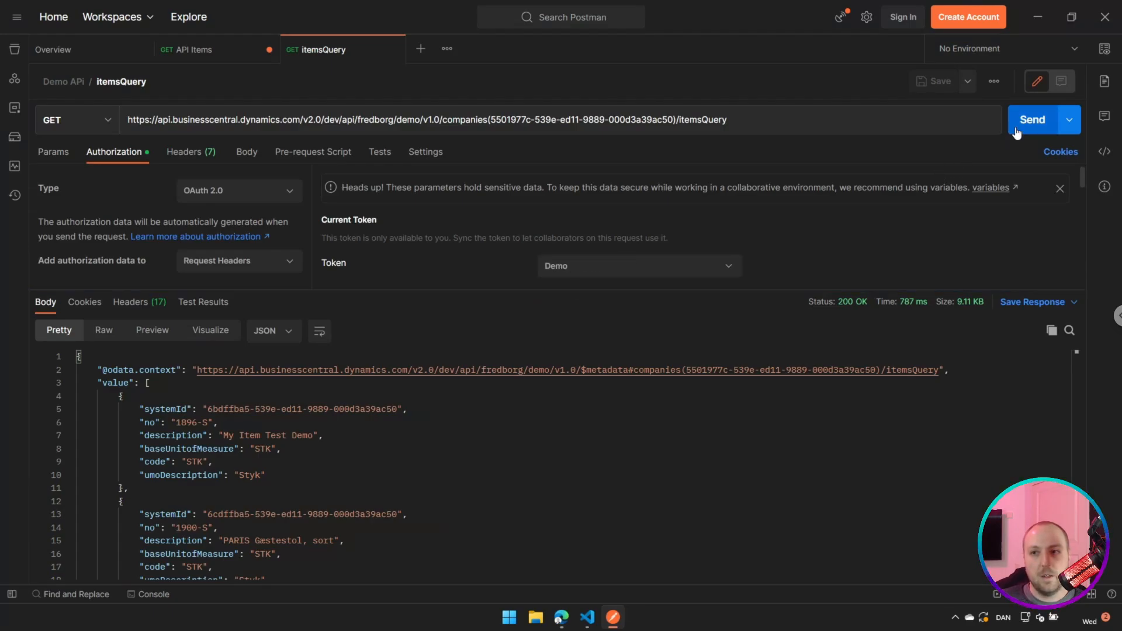
{"action": "left_click", "coordinate": [1031, 119]}
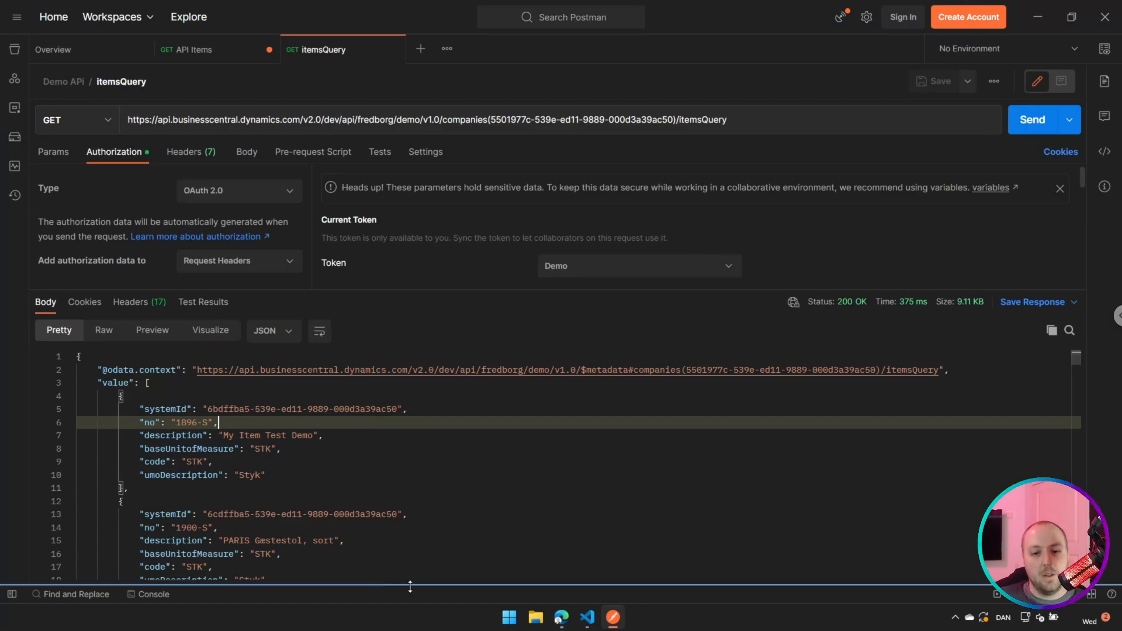
{"action": "mouse_move", "coordinate": [587, 616]}
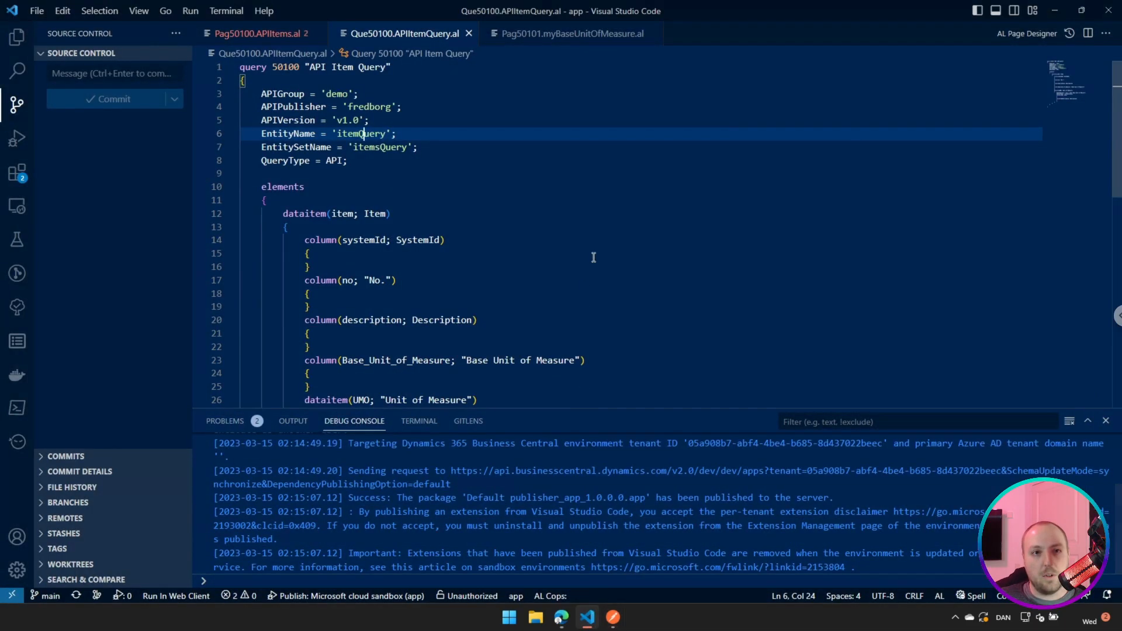
Show the API Items page's Editable = false and DataAccessIntent = ReadOnly properties
{"action": "left_click", "coordinate": [307, 253]}
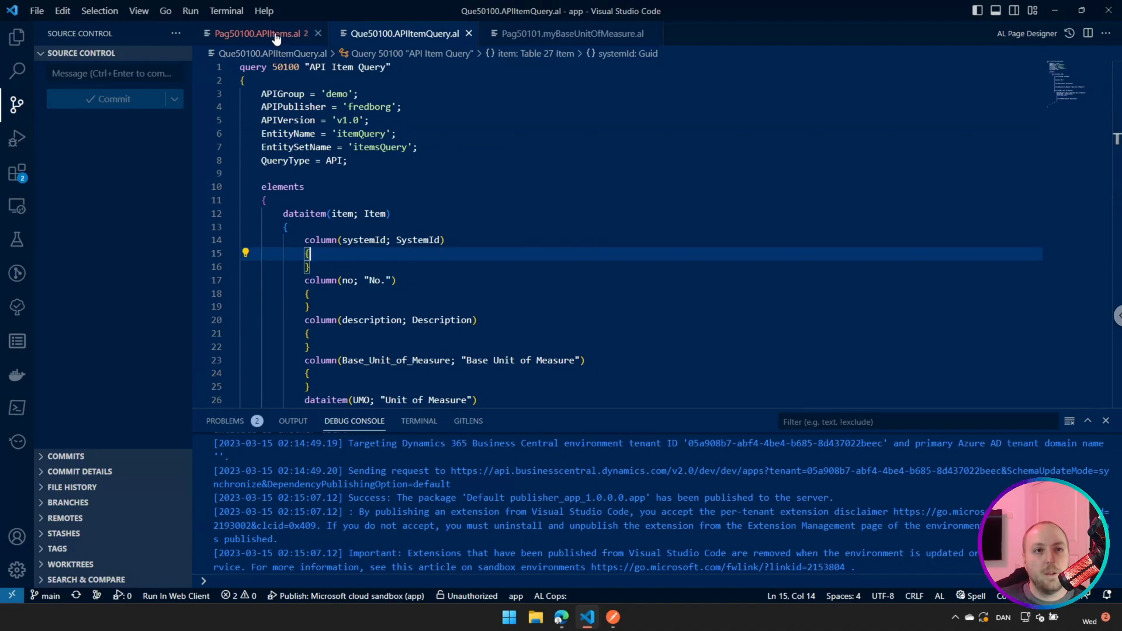
{"action": "left_click", "coordinate": [257, 33]}
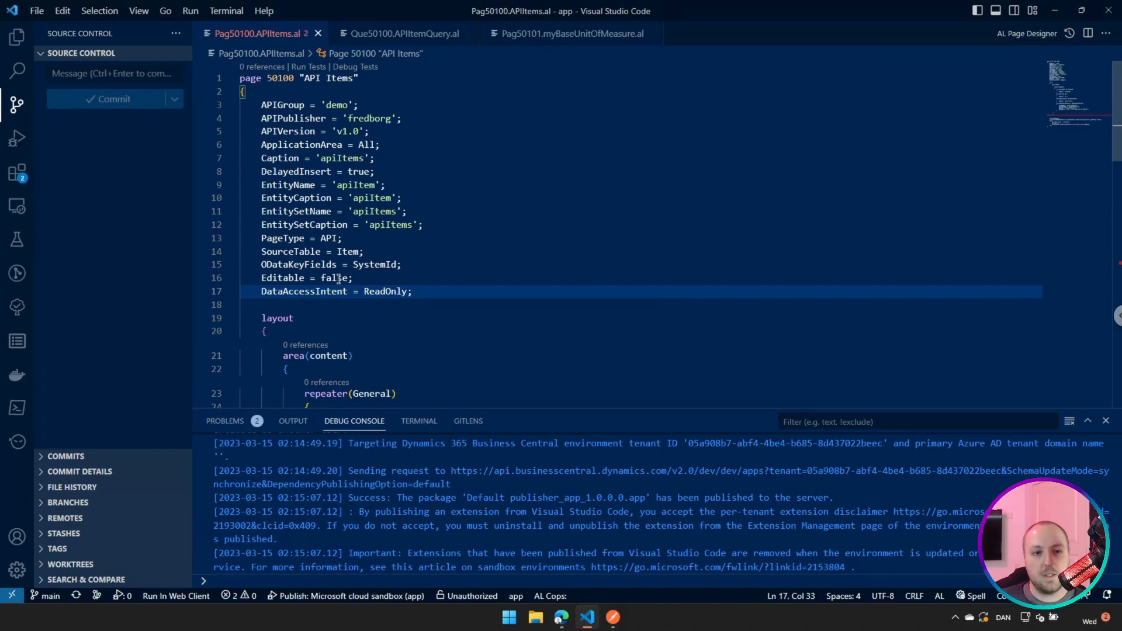
{"action": "mouse_move", "coordinate": [299, 265]}
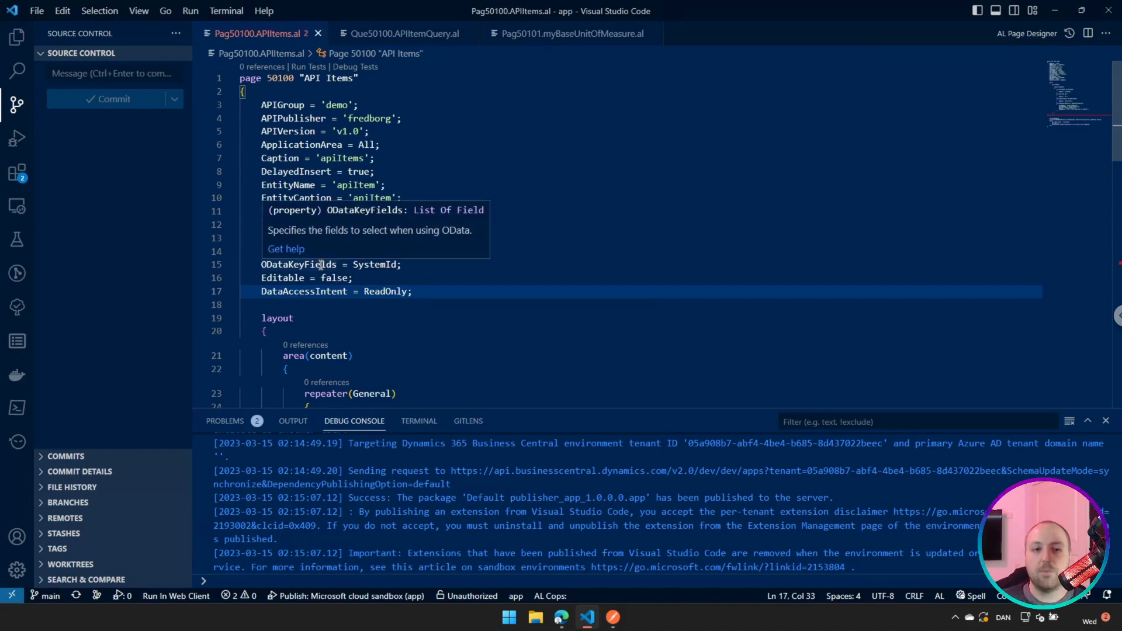
{"action": "mouse_move", "coordinate": [385, 265]}
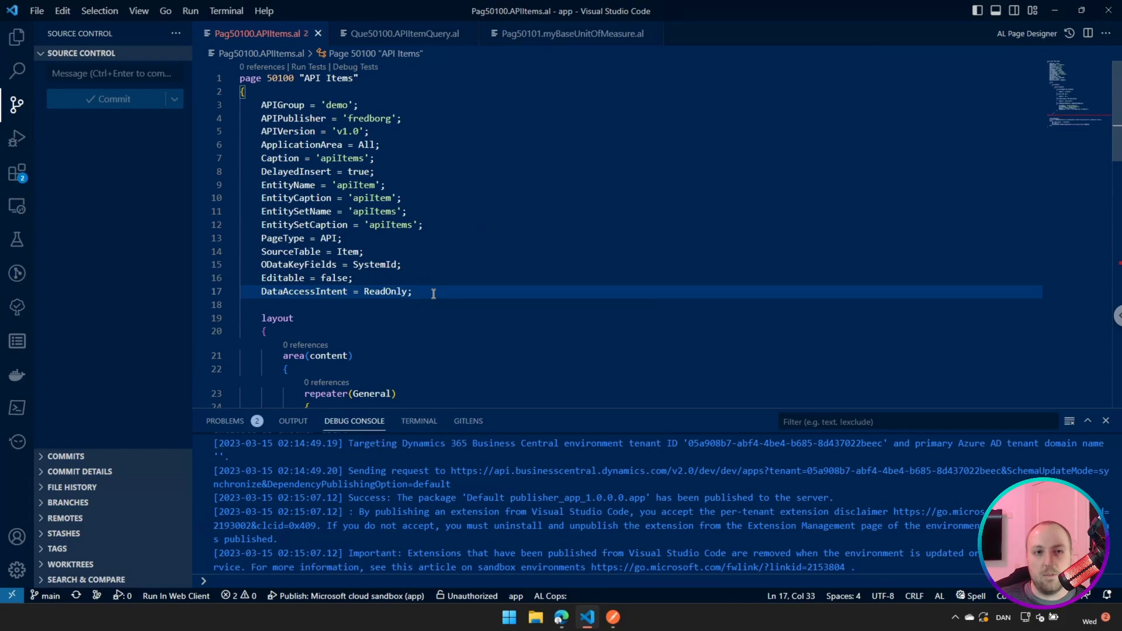
Add InsertAllowed, ModifyAllowed and DeleteAllowed property lines beneath DataAccessIntent
{"action": "key", "text": "Enter"}
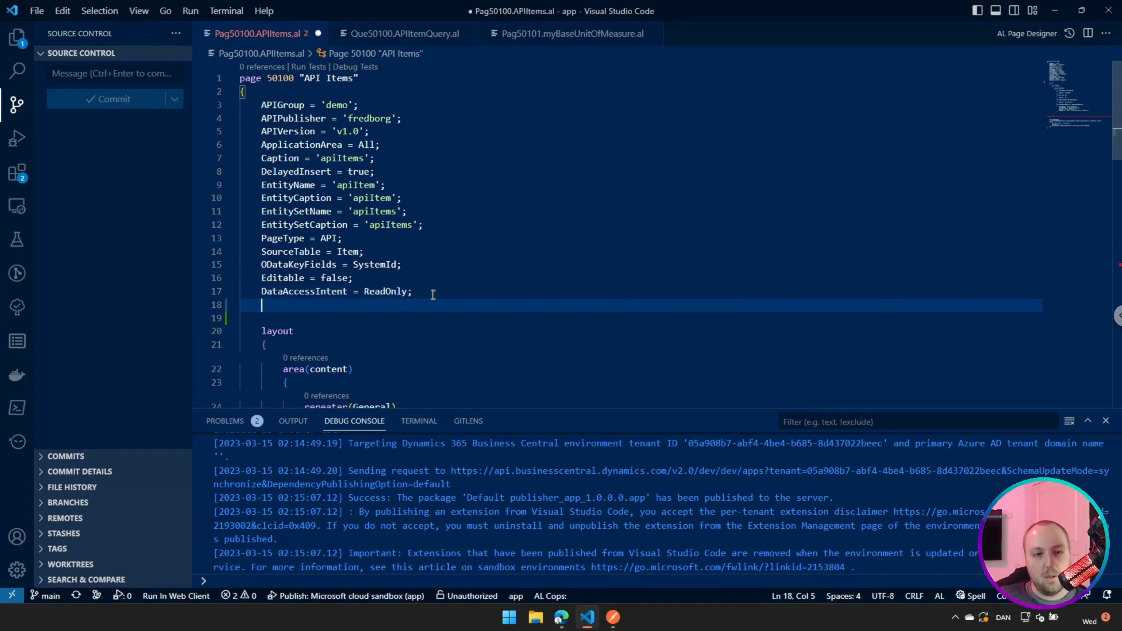
{"action": "type", "text": "in"}
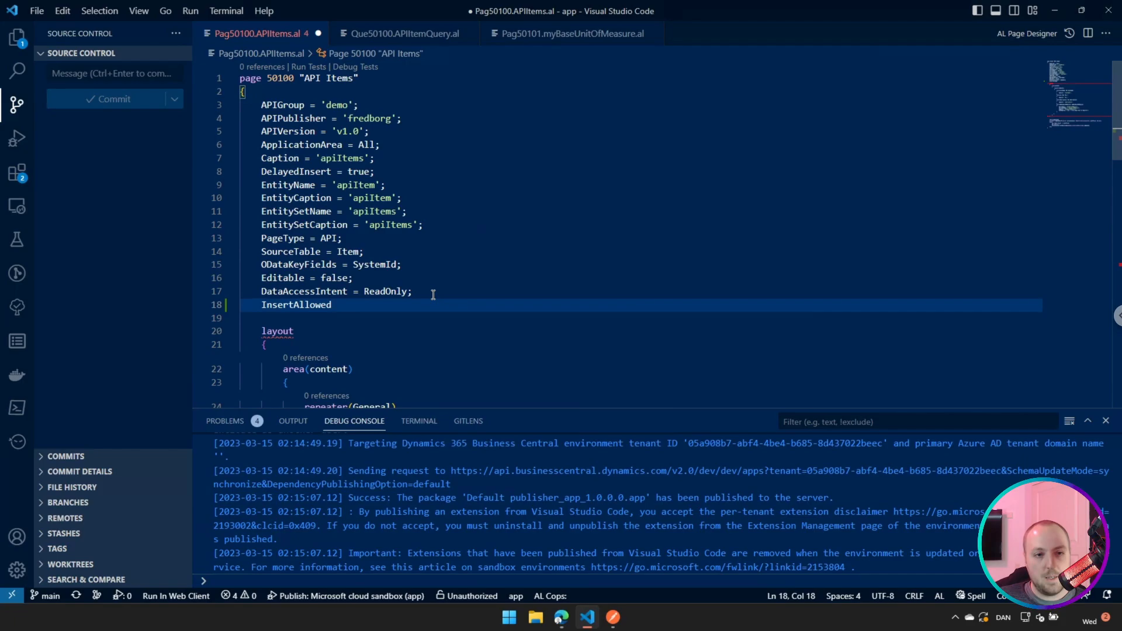
{"action": "type", "text": "mo"}
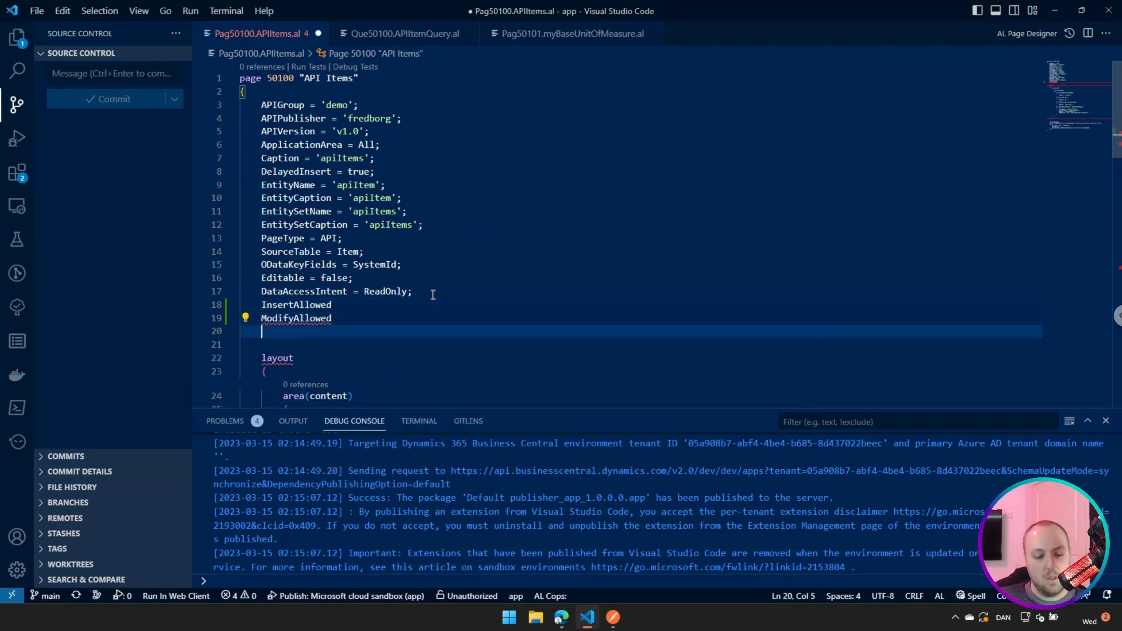
{"action": "type", "text": "DeleteAllowed"}
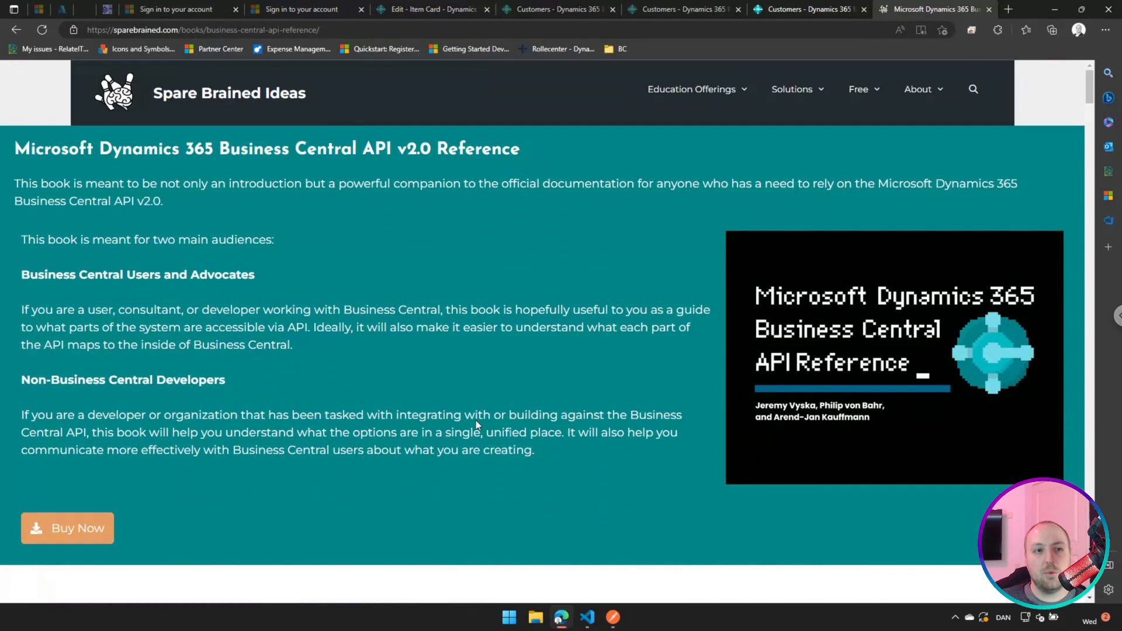
{"action": "mouse_move", "coordinate": [142, 166]}
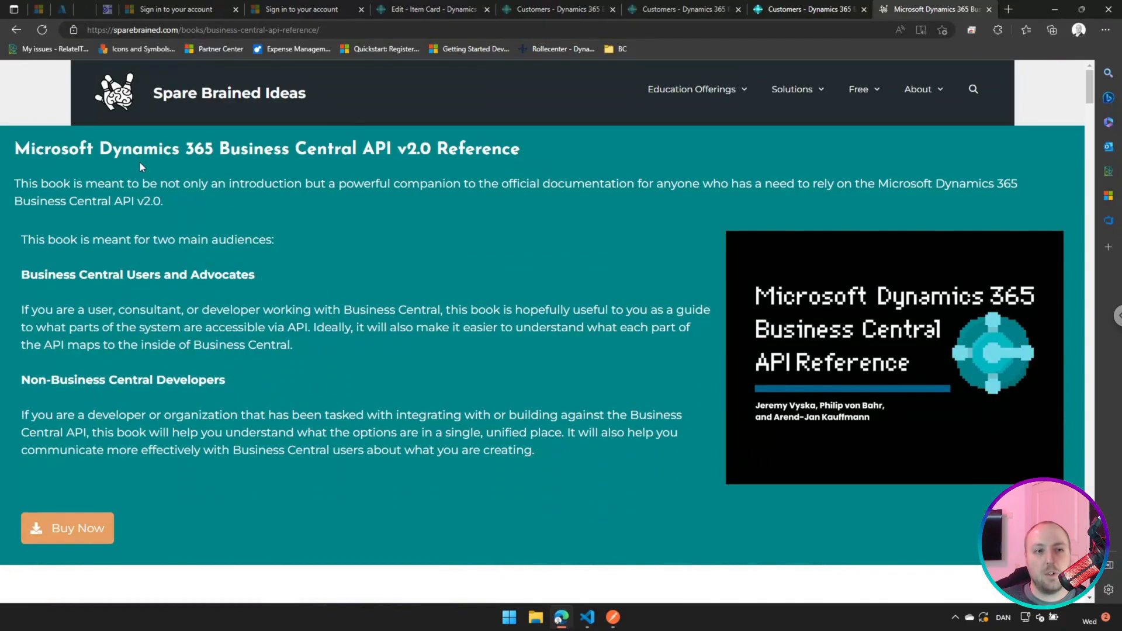
{"action": "mouse_move", "coordinate": [349, 165]}
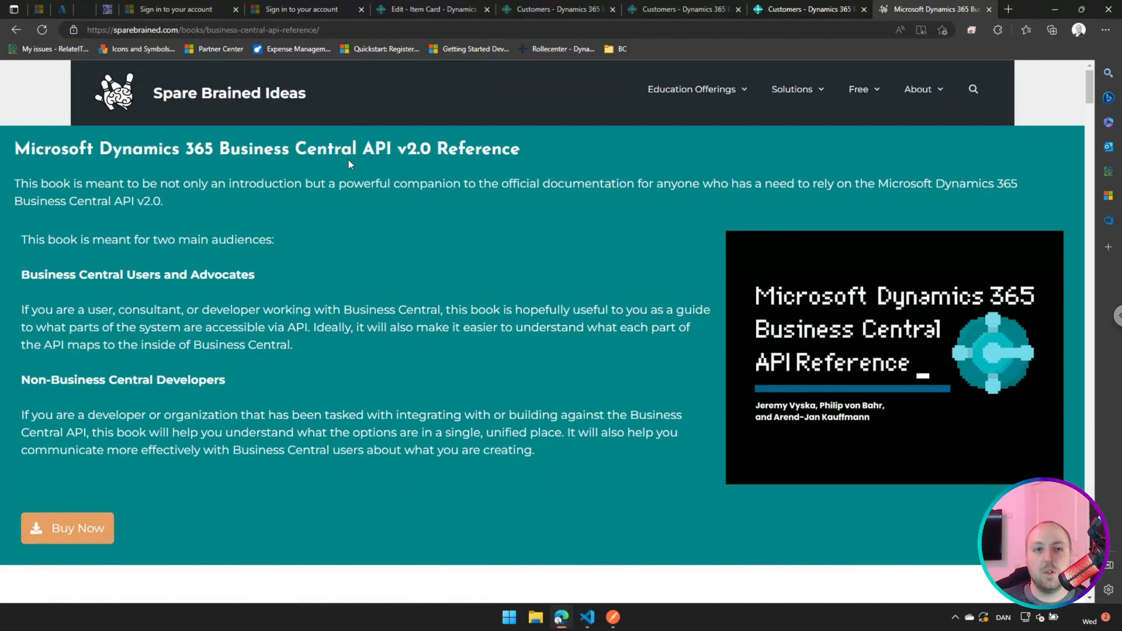
{"action": "mouse_move", "coordinate": [395, 203]}
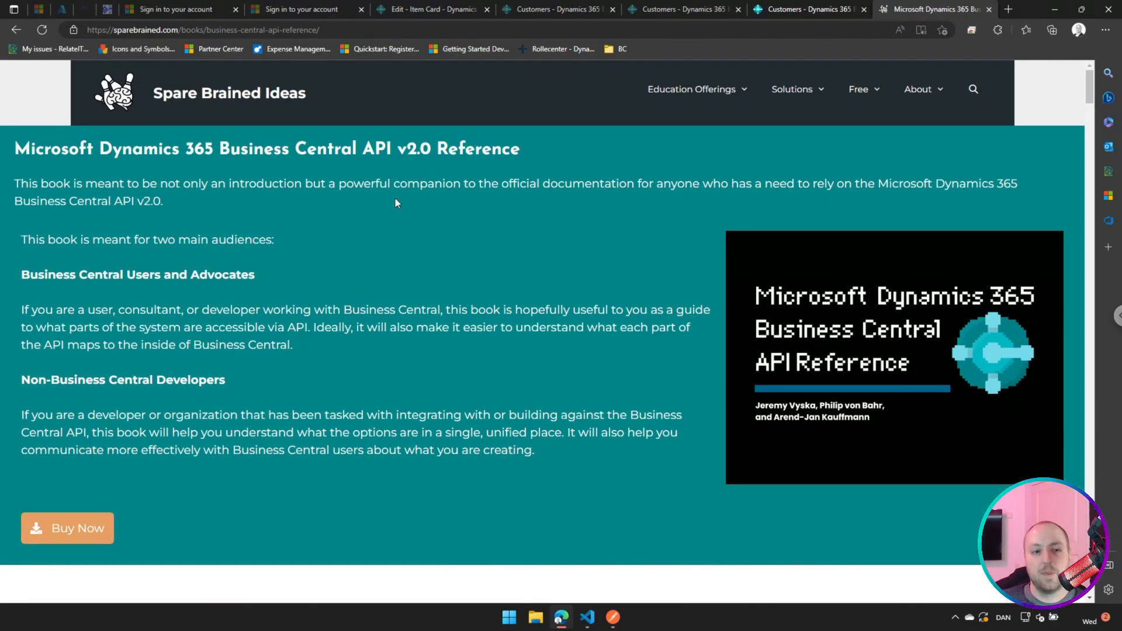